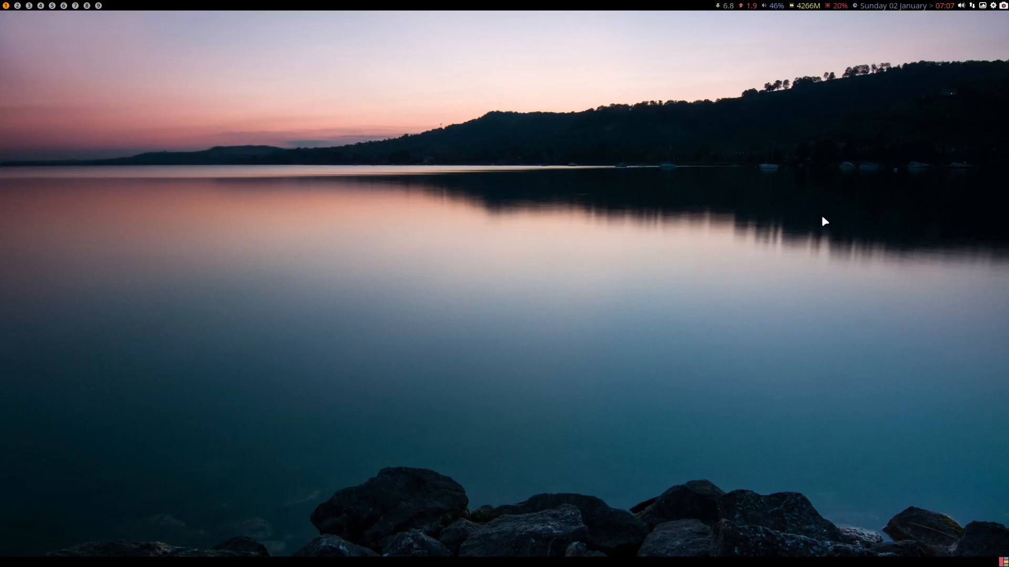
mouse_move(686, 259)
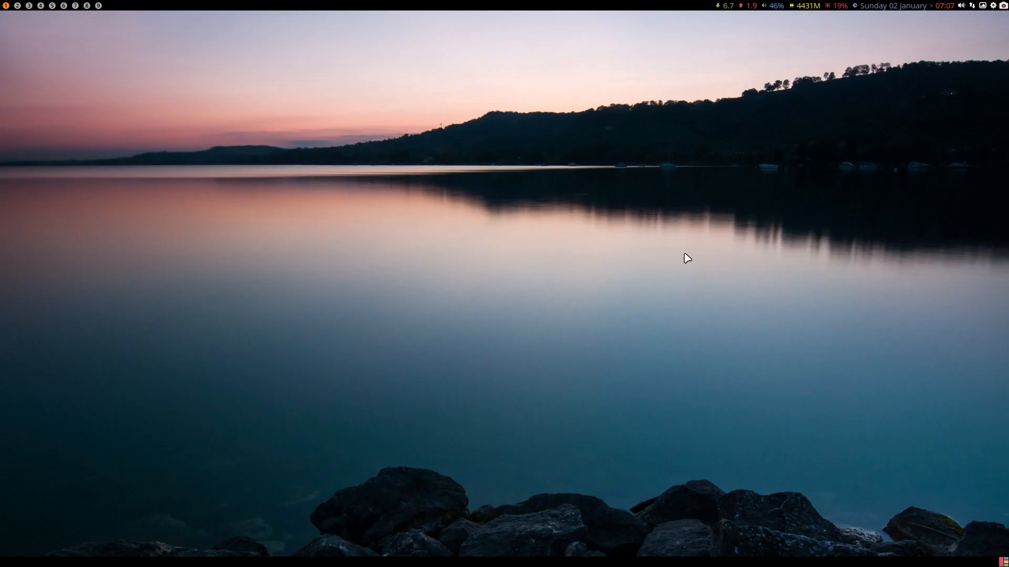
- Select both .skel backup folders from 07.04.35 and 07.04.43 in the home folder
right_click(684, 259)
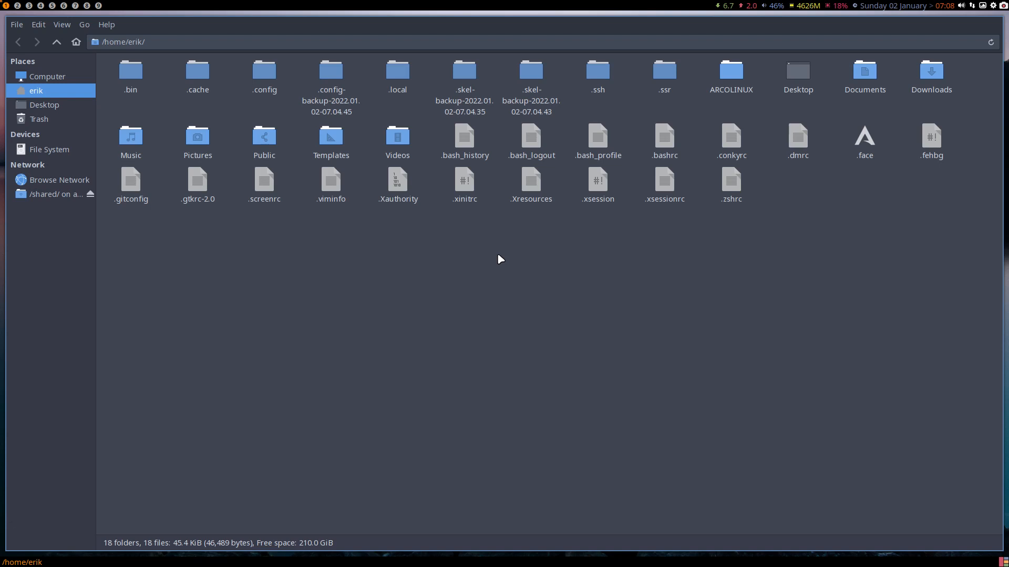
mouse_move(521, 210)
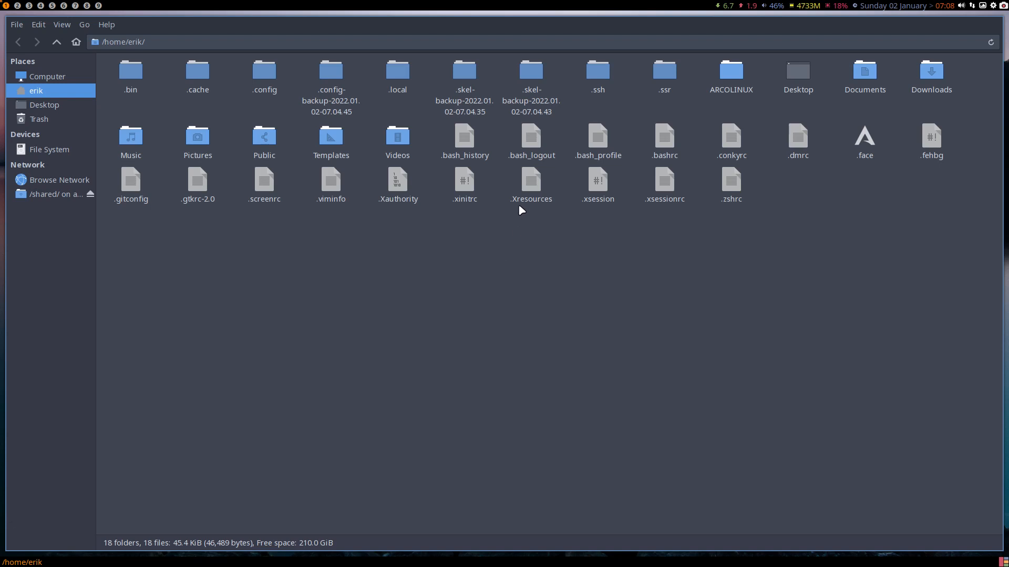
left_click(530, 84)
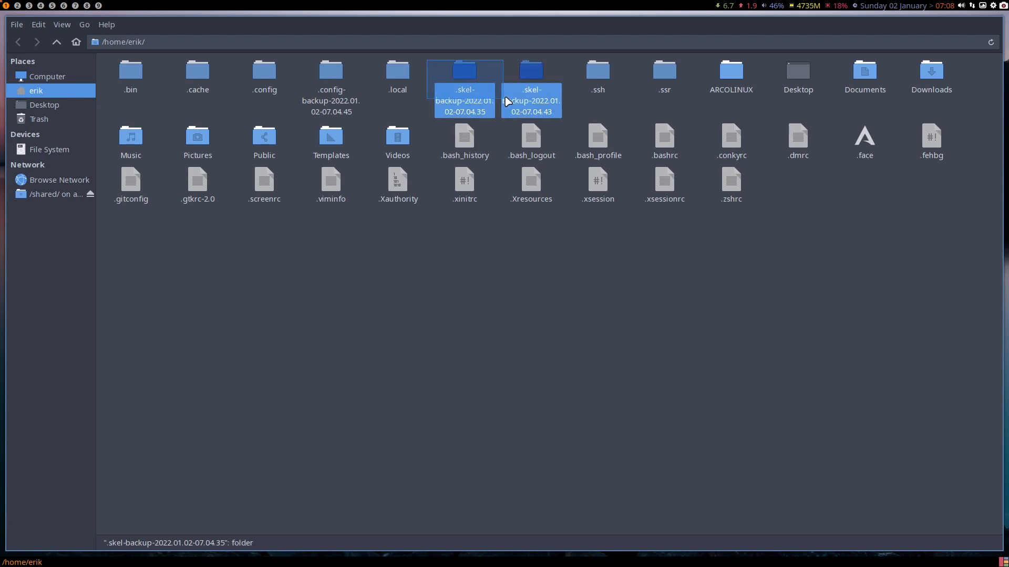
left_click(530, 77)
type("b")
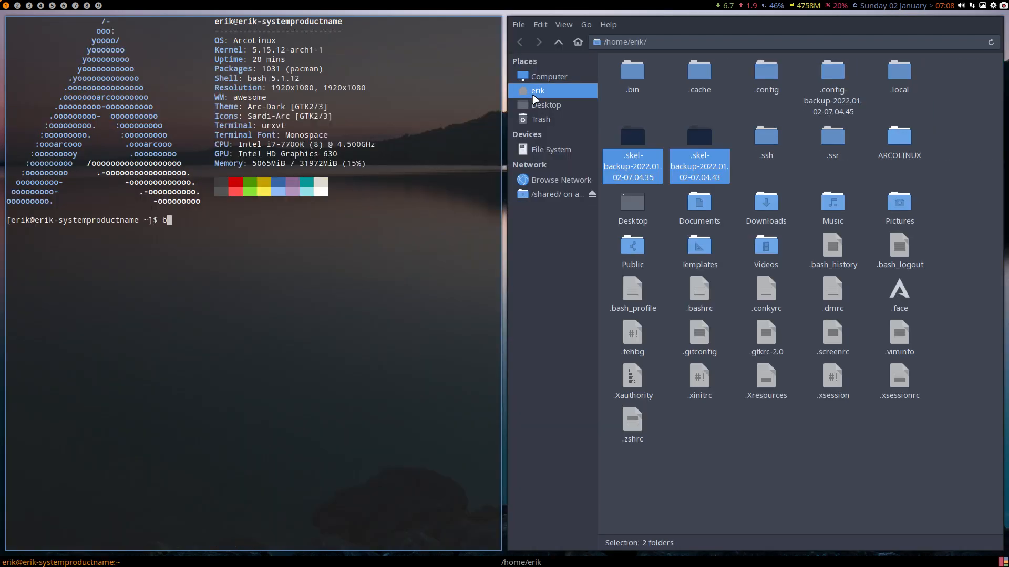
- Run the bupskel skeleton-backup command, then leave the backup folders unselected
key("Return")
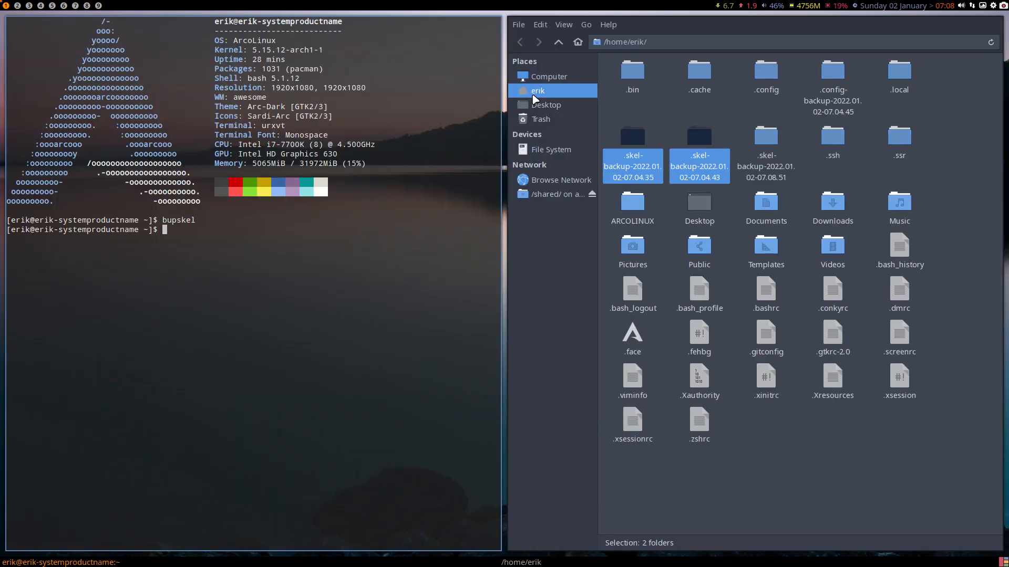
left_click(765, 139)
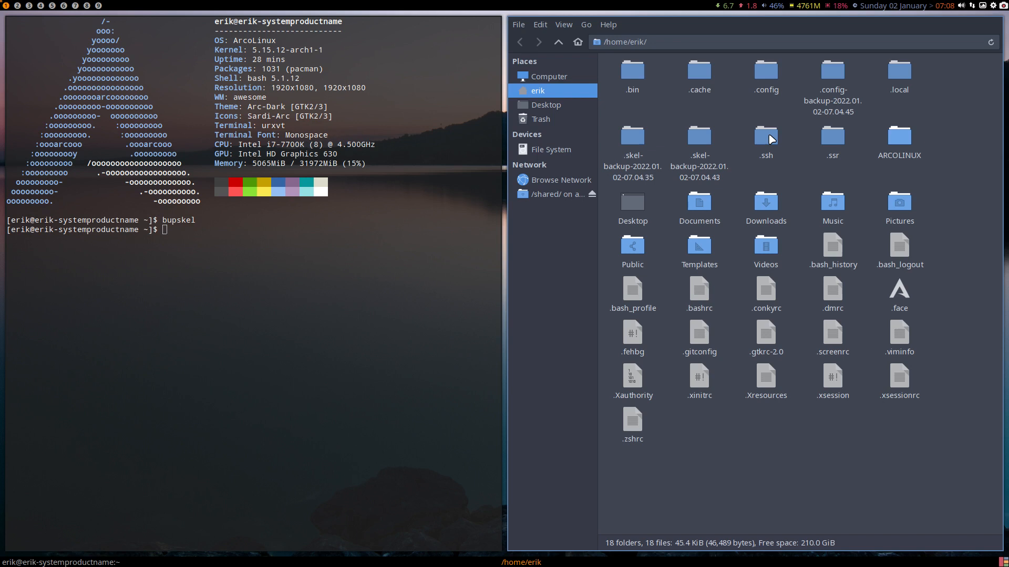
mouse_move(666, 120)
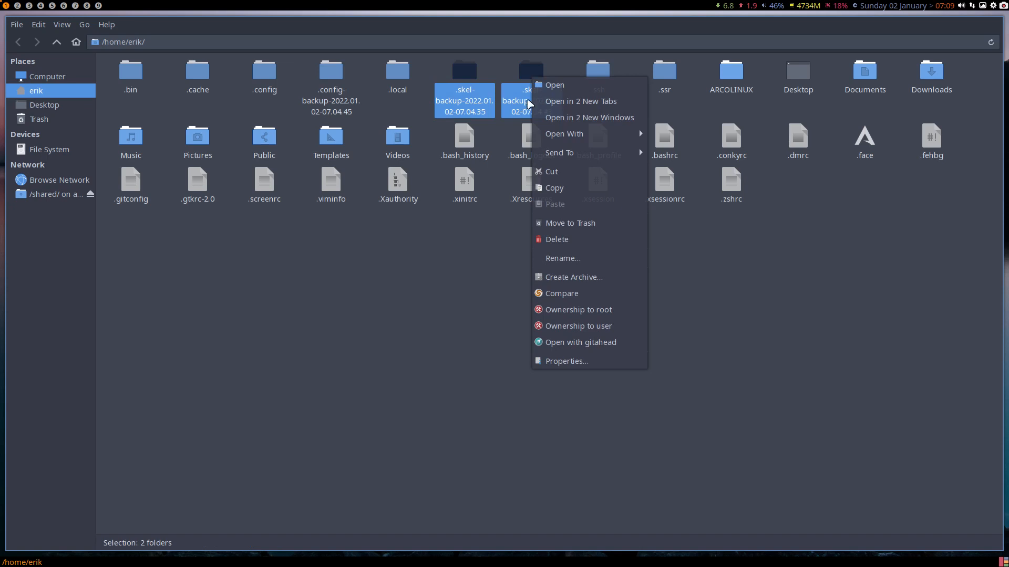
mouse_move(589, 293)
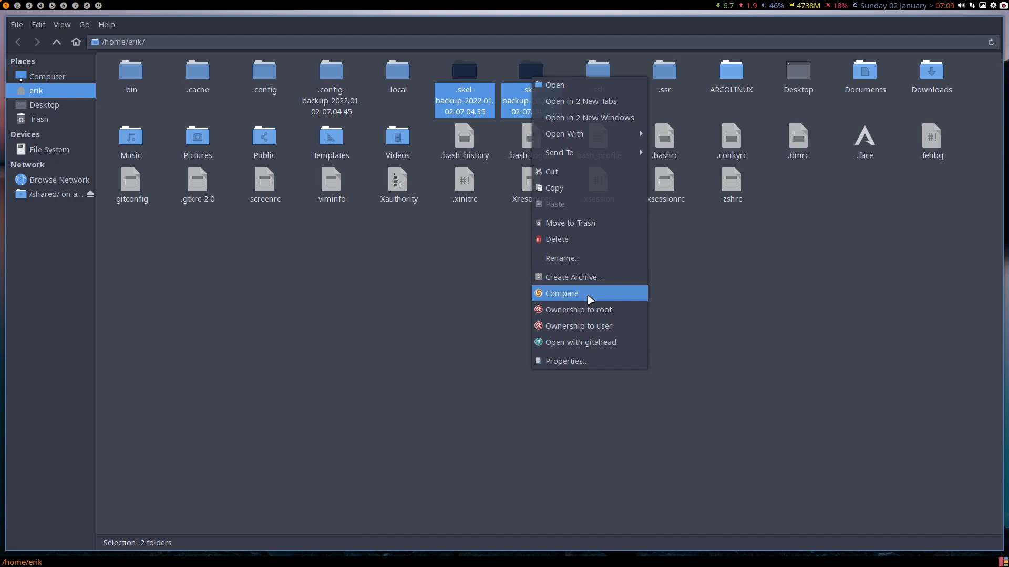
- Compare the two selected .skel backup folders, launching Meld's folder comparison
left_click(560, 293)
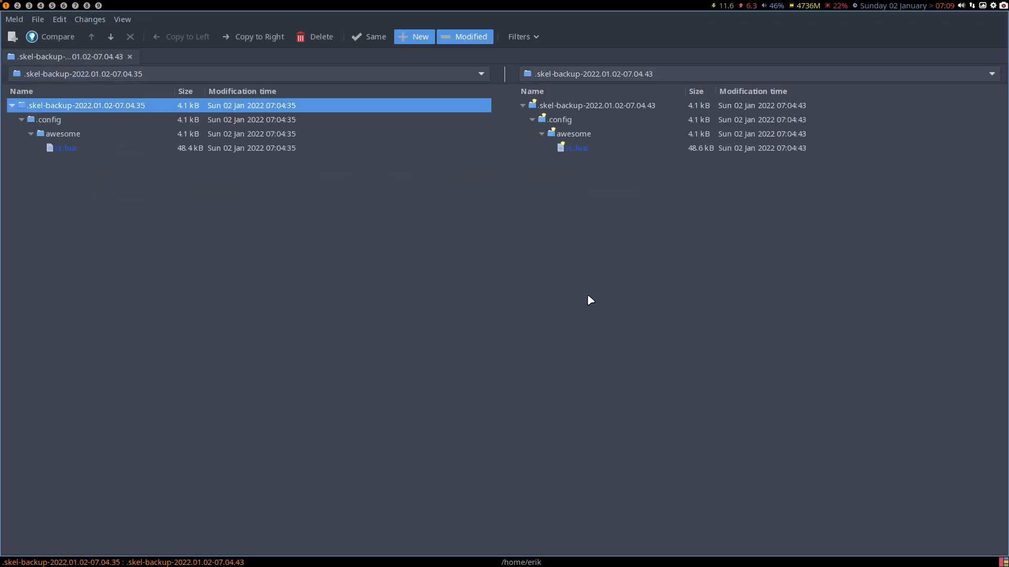
- Bring up the rc.lua file diff under .config/awesome from the folder comparison
double_click(66, 148)
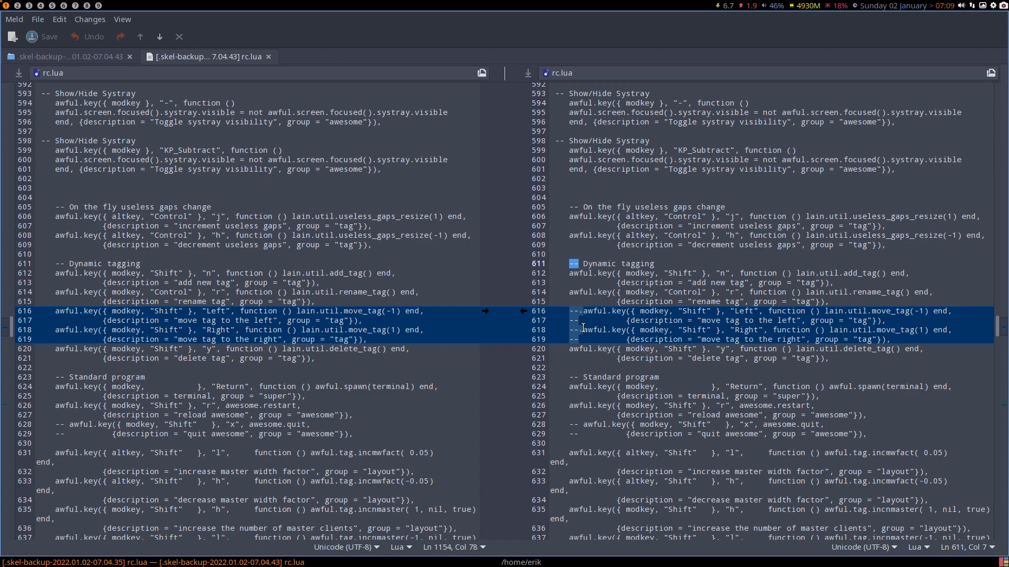
- Scroll down the rc.lua diff toward line 800, reaching the differing move-to-screen keybindings
scroll("down", 3)
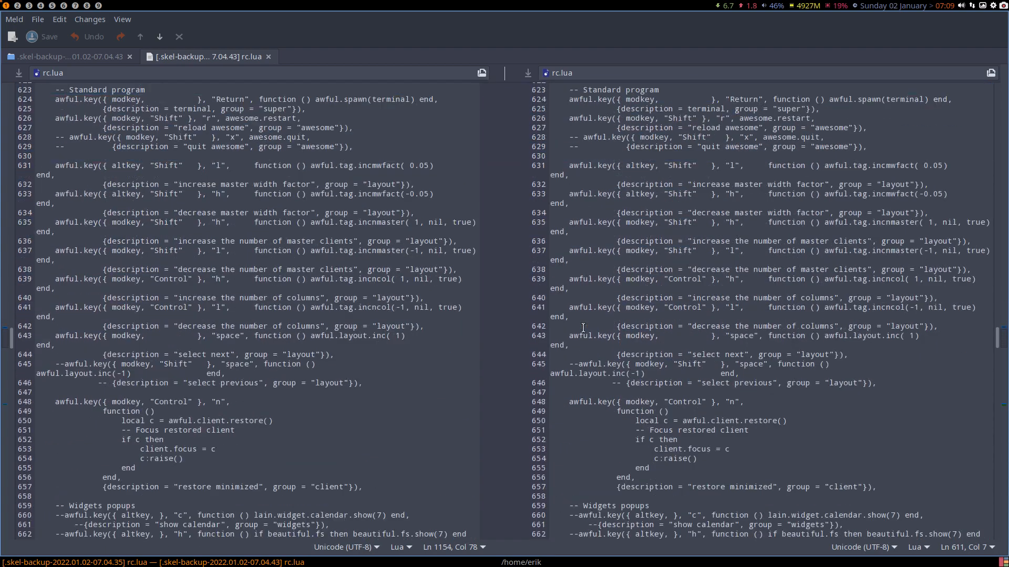
scroll("down", 3)
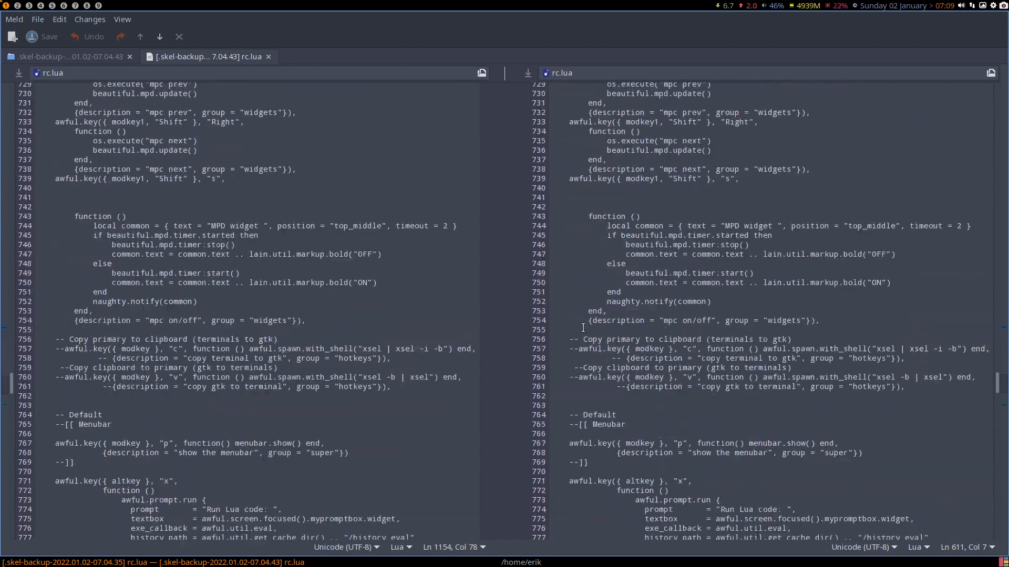
scroll("down", 3)
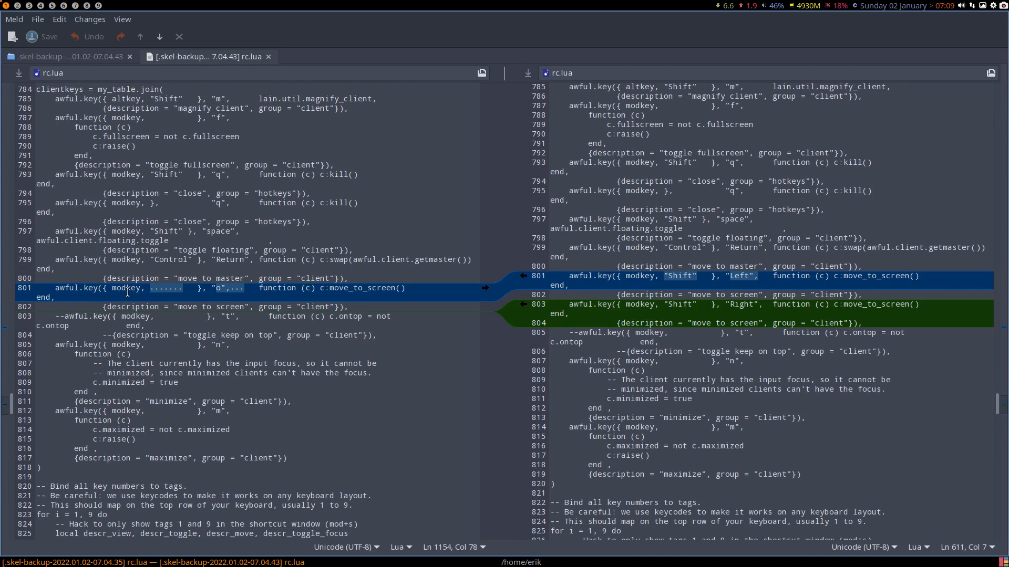
mouse_move(222, 300)
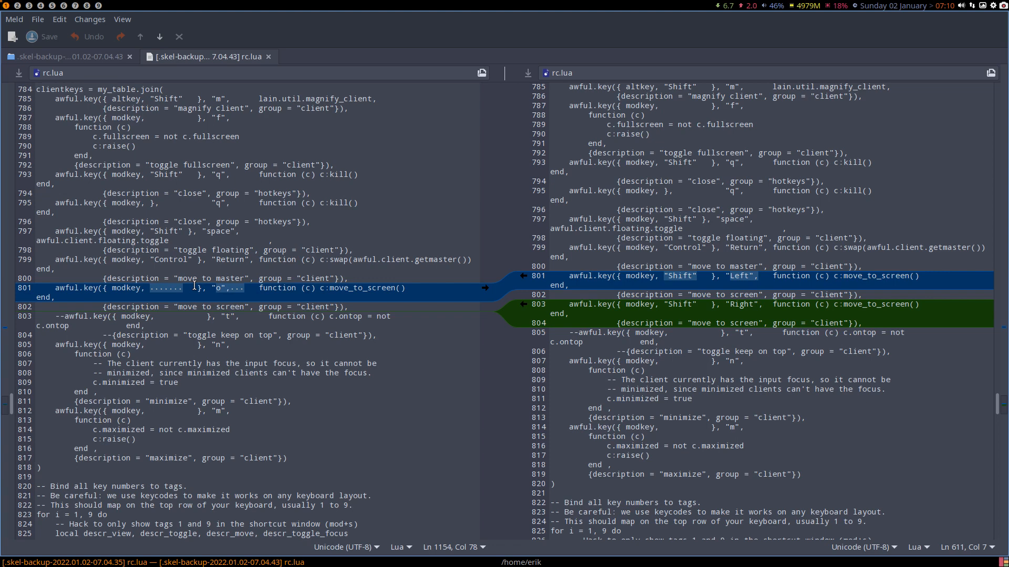
mouse_move(726, 307)
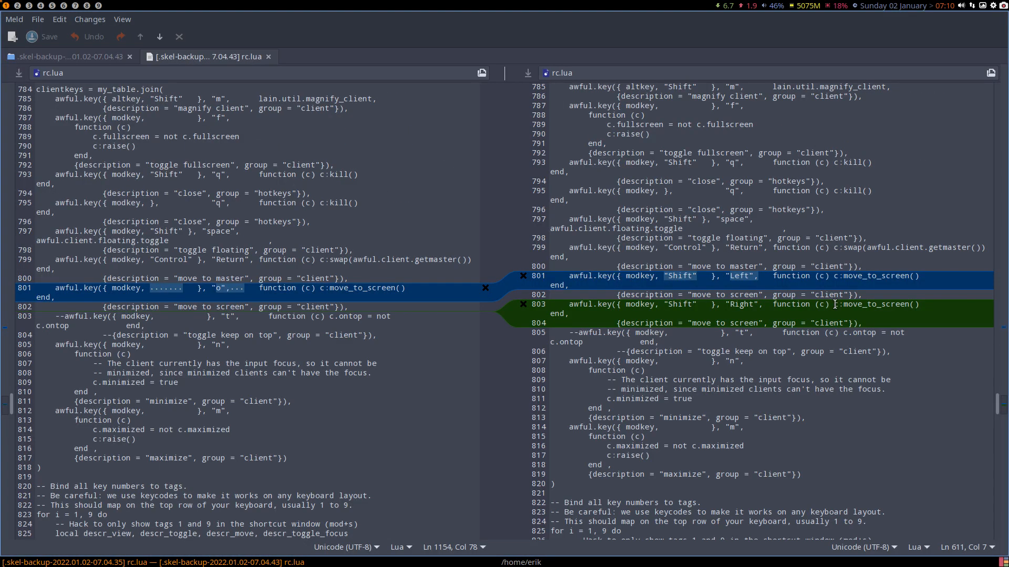
left_click(484, 288)
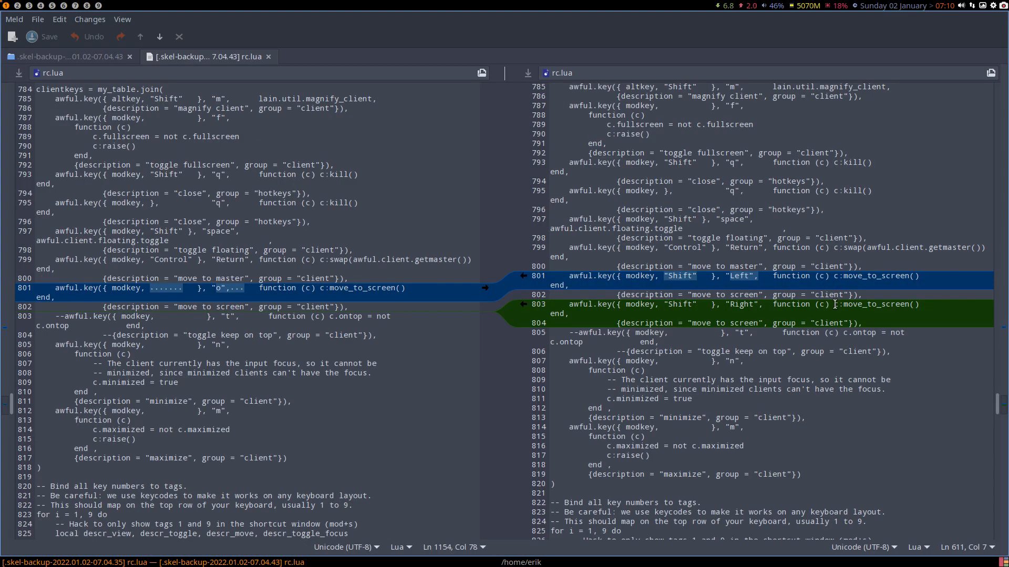